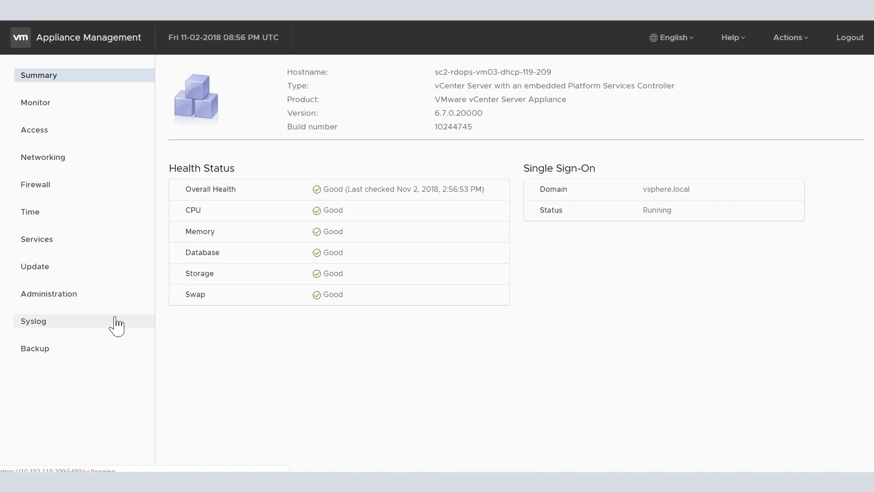
Step: On the Firewall page, create nic0 rules: Accept 10.192.119.20/24, then Ignore 10.192.119.10/24
left_click(35, 185)
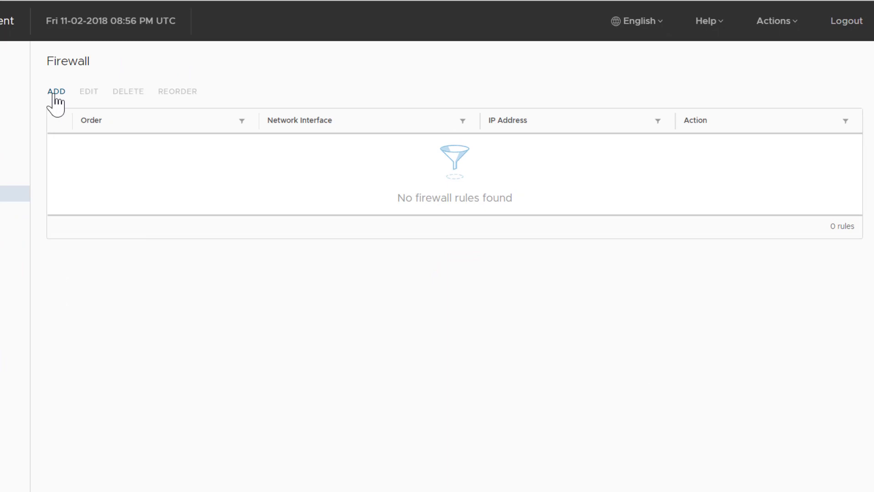
left_click(55, 91)
type("24")
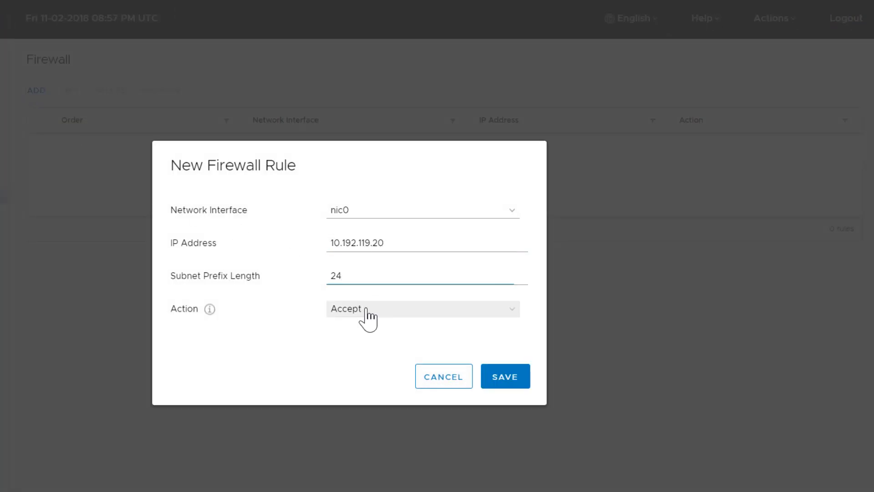
left_click(504, 376)
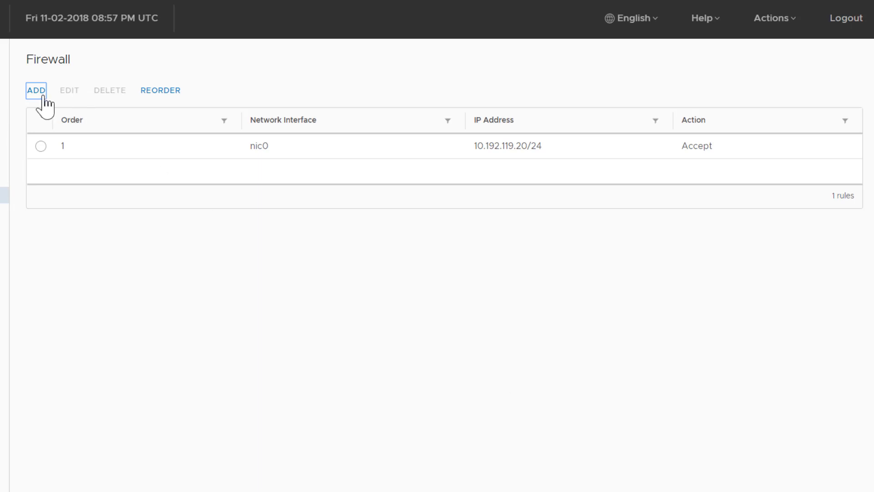
left_click(35, 90)
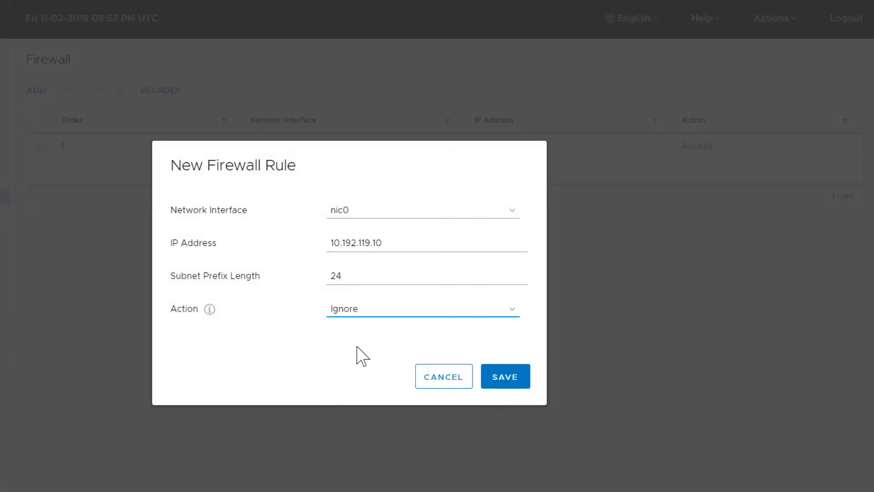
left_click(504, 377)
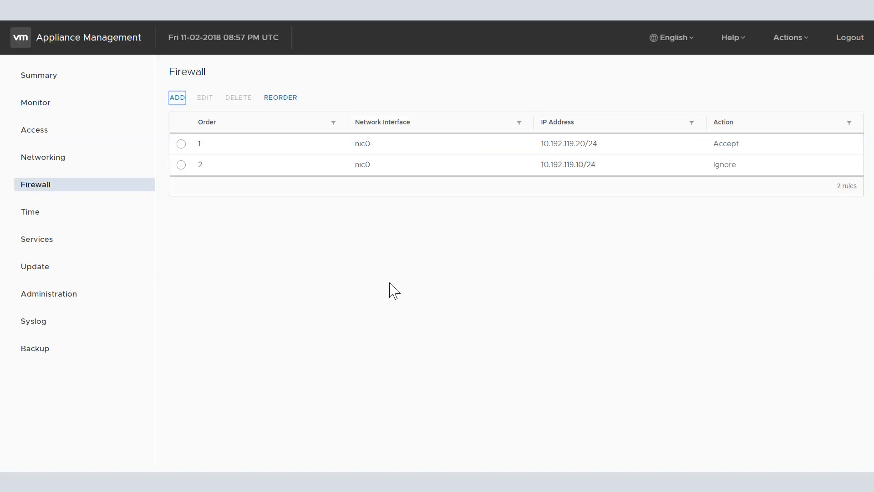
Step: Edit the 10.192.119.20/24 firewall rule so its action is Reject
left_click(181, 143)
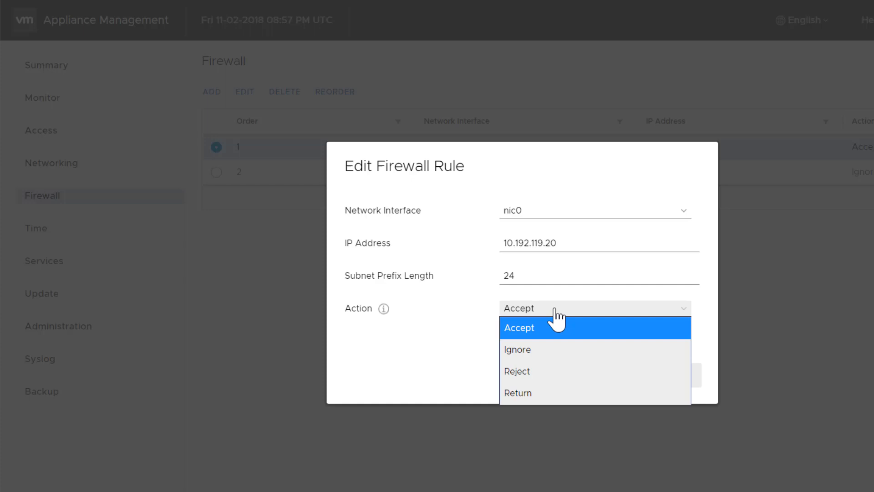
left_click(517, 370)
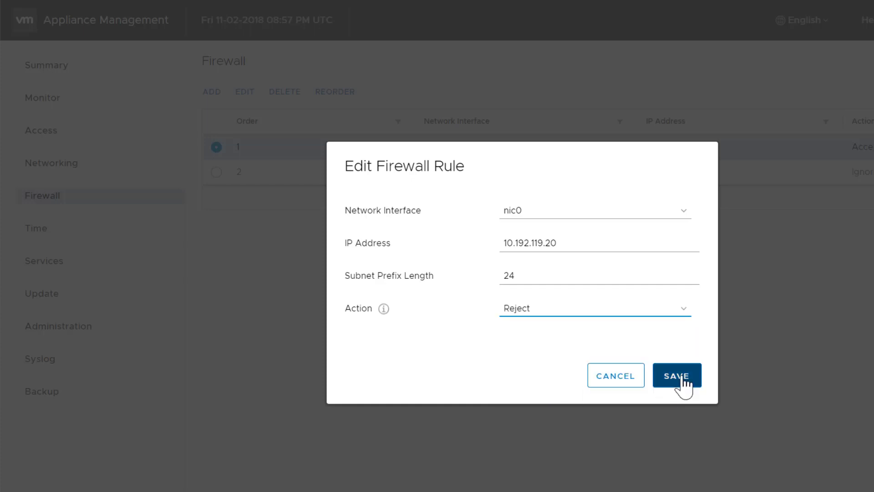
left_click(676, 375)
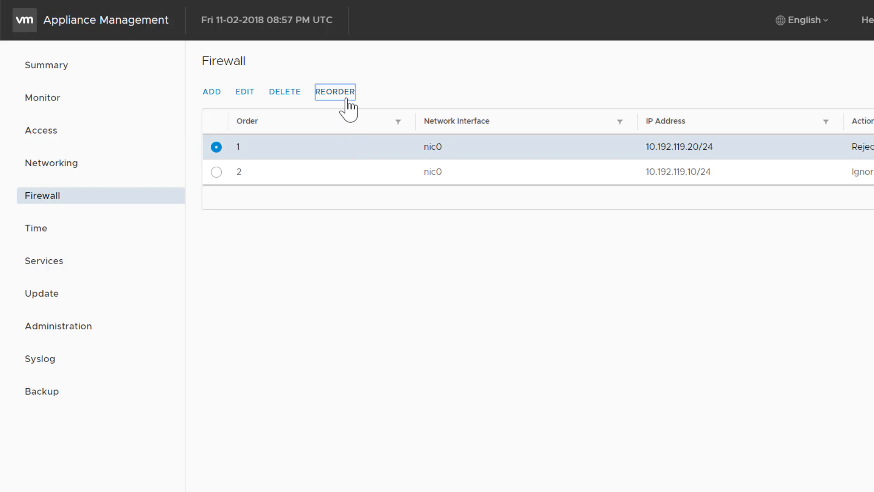
Step: Reorder the rules so the Reject rule sits below the 10.192.119.10/24 rule
left_click(335, 91)
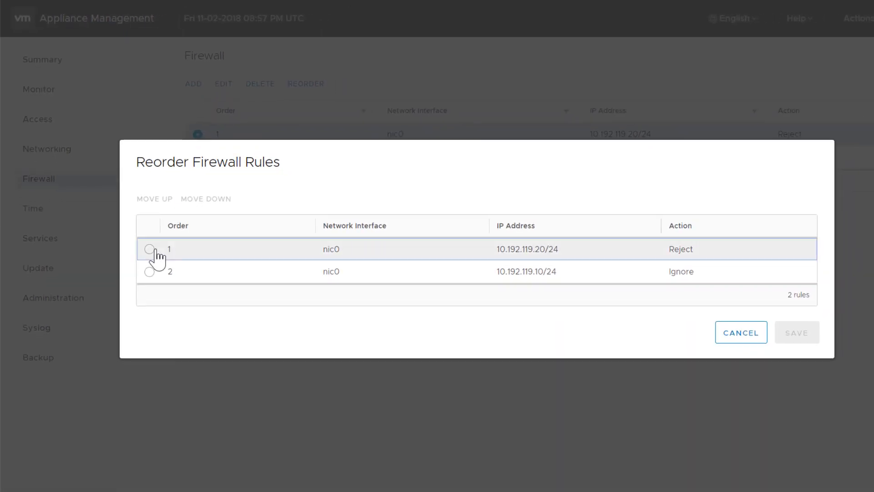
left_click(205, 198)
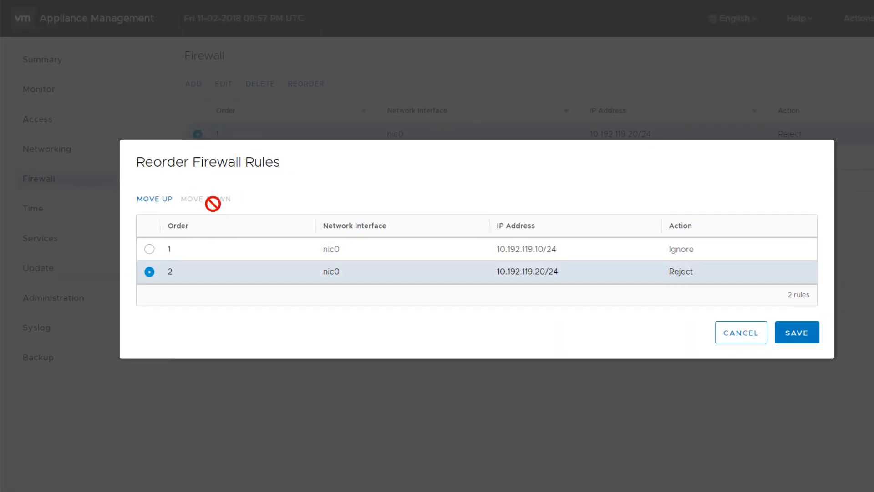
left_click(796, 333)
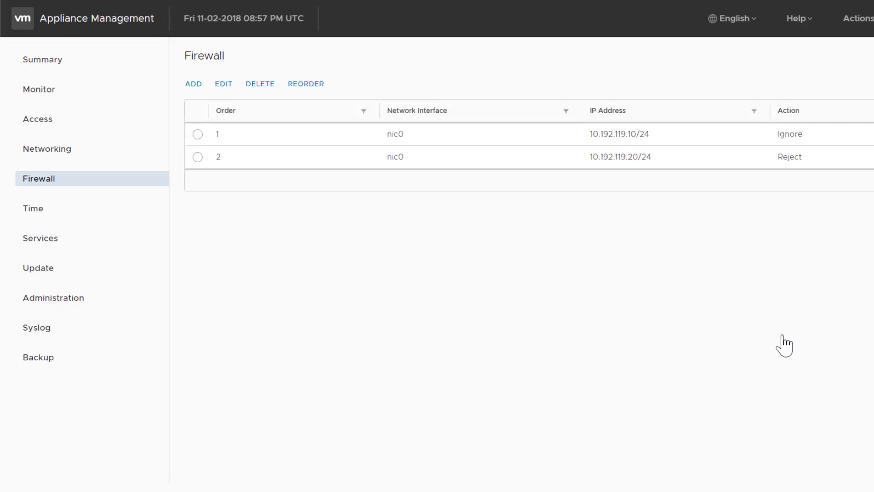
Step: Select the second rule (Reject 10.192.119.20/24) and confirm its deletion
left_click(198, 156)
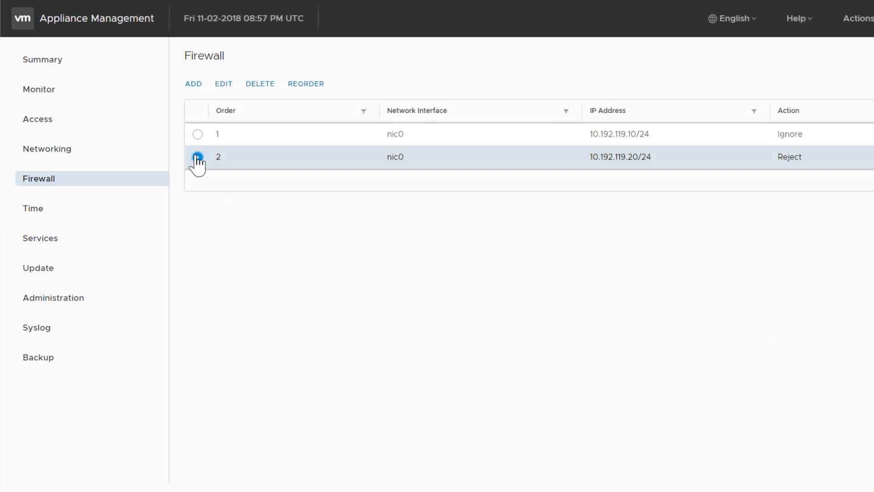
left_click(260, 84)
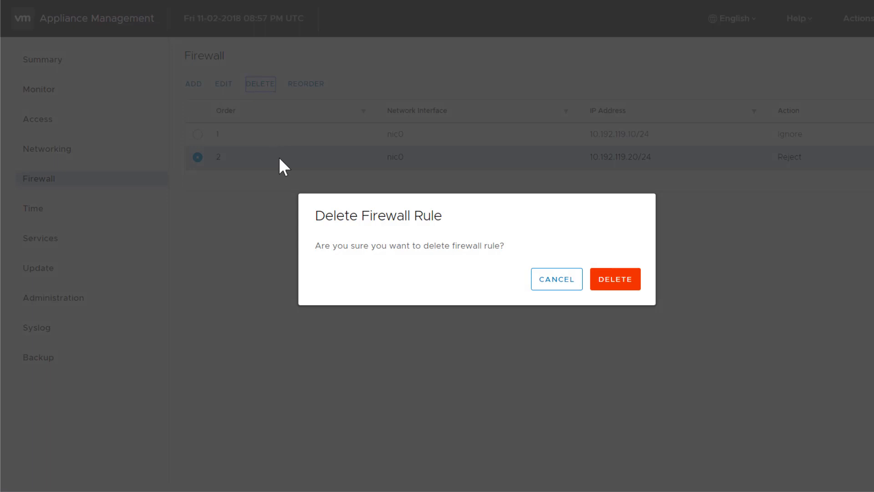
left_click(615, 279)
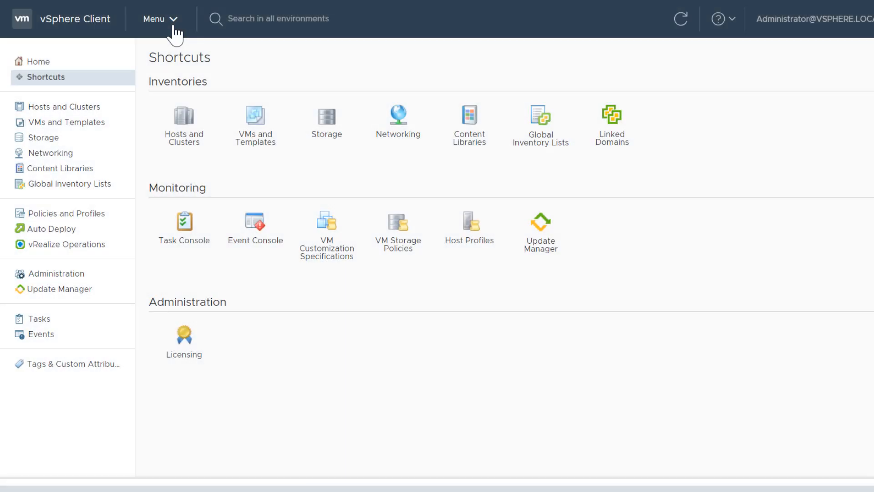
mouse_move(325, 308)
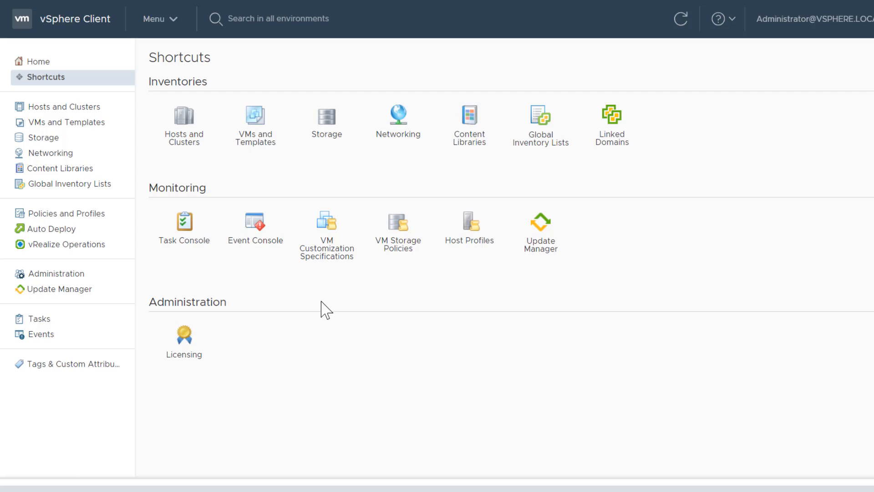
Step: Go to Administration > Single Sign On > Users and Groups and show the vsphere.local groups
left_click(160, 18)
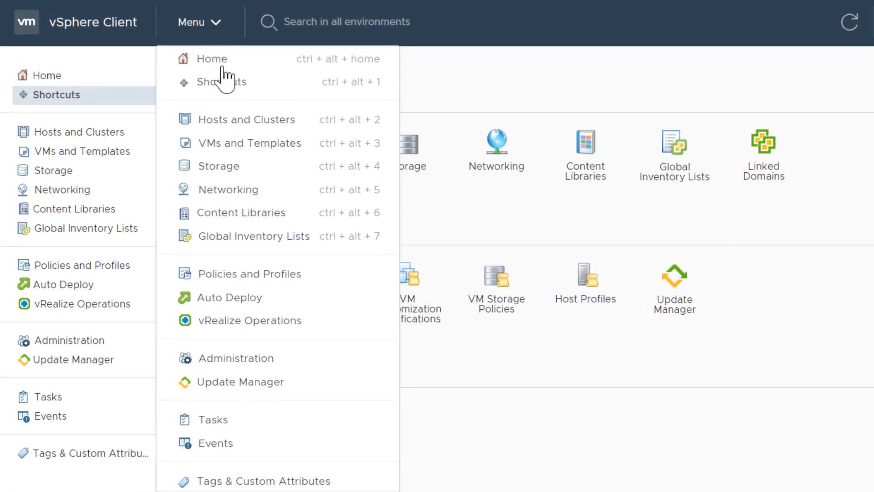
left_click(236, 357)
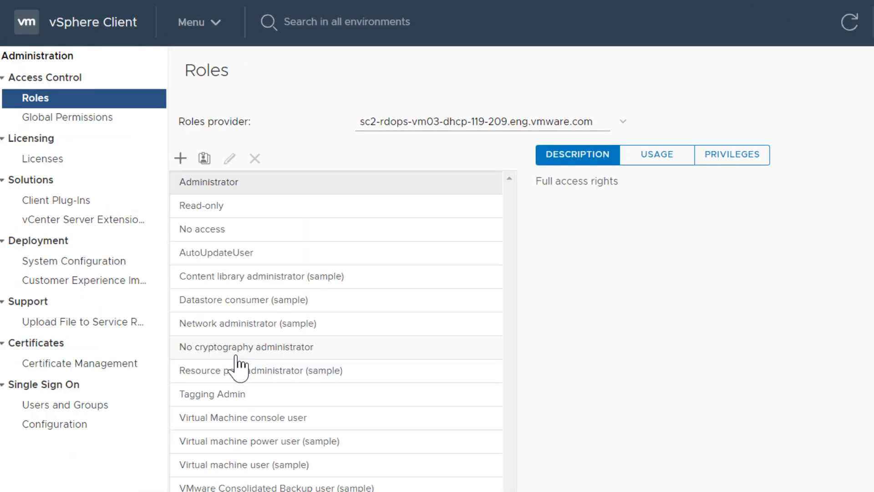
left_click(65, 405)
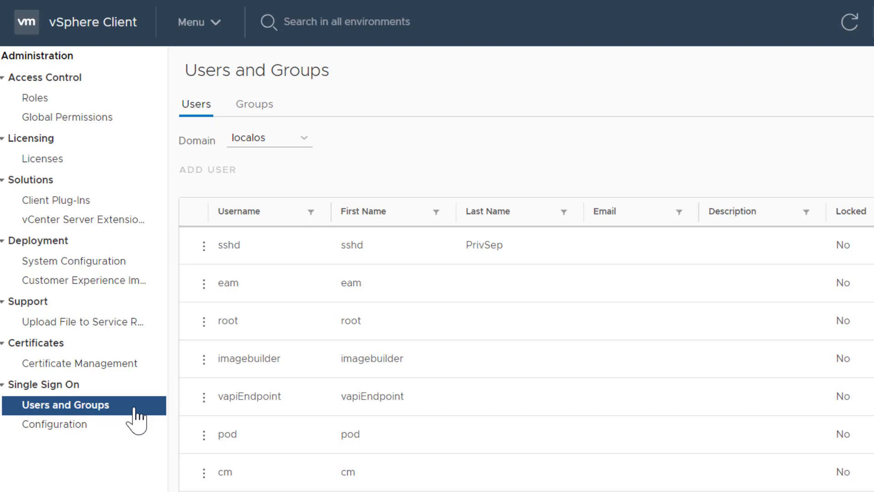
left_click(269, 138)
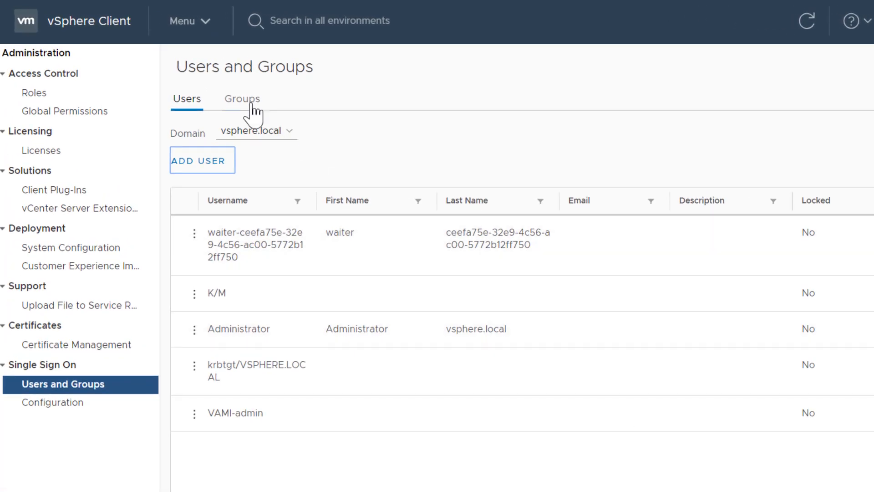
left_click(242, 99)
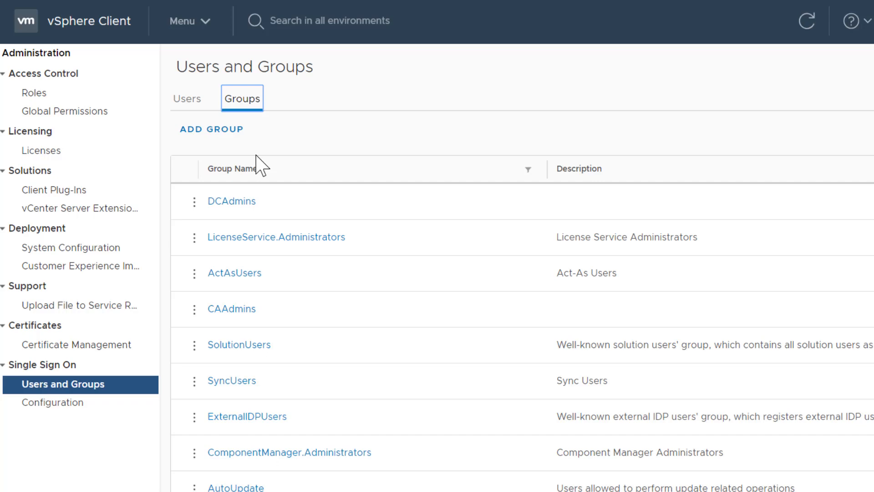
Step: Filter for SystemConfiguration.Administrators and add VAMI-admin to its members
type("s")
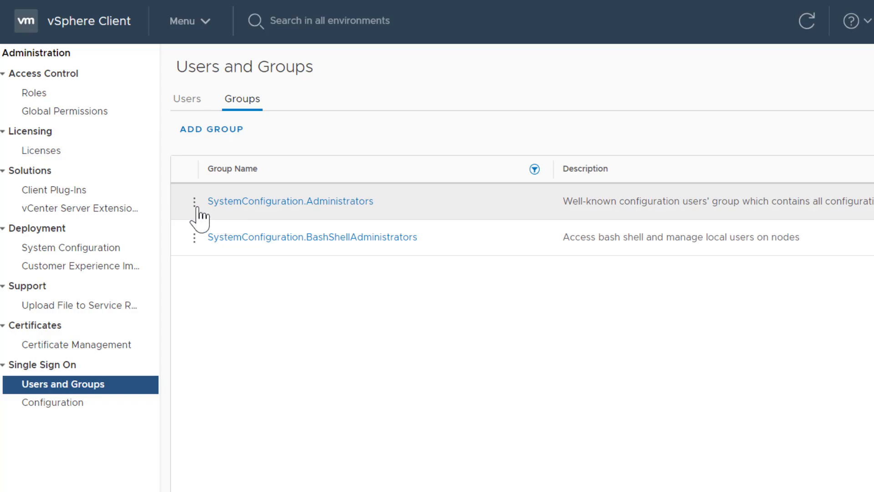
left_click(193, 201)
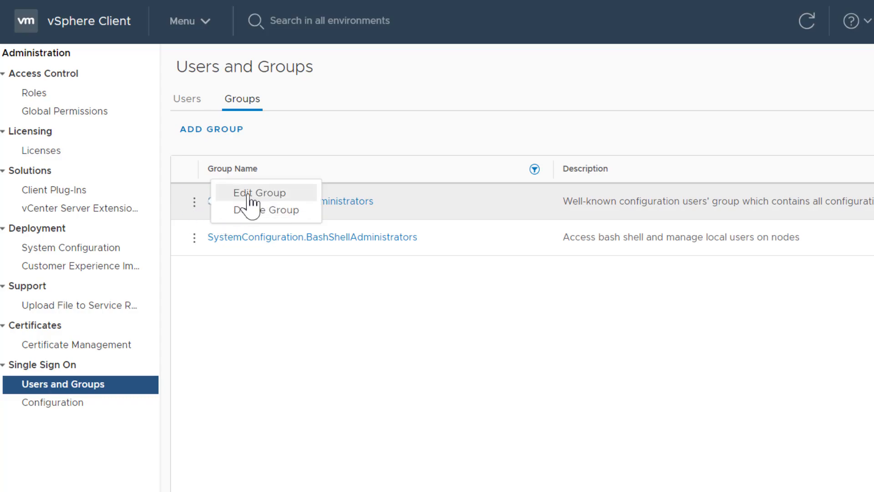
left_click(259, 192)
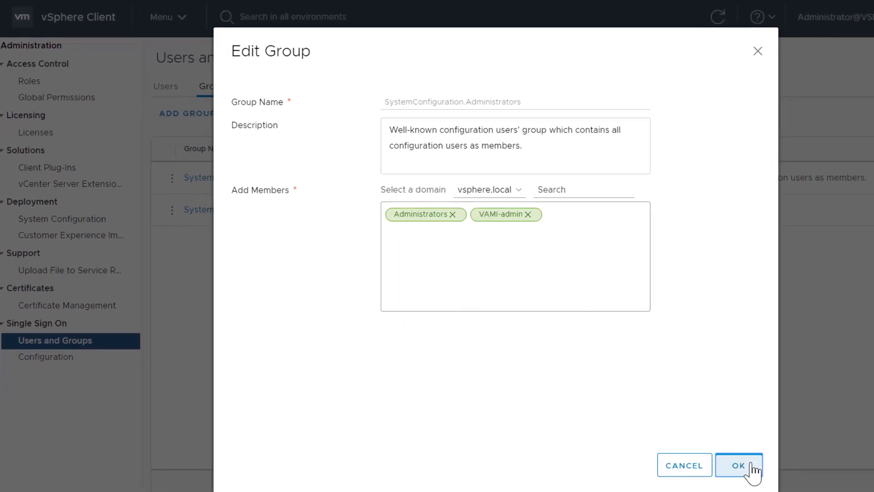
left_click(738, 465)
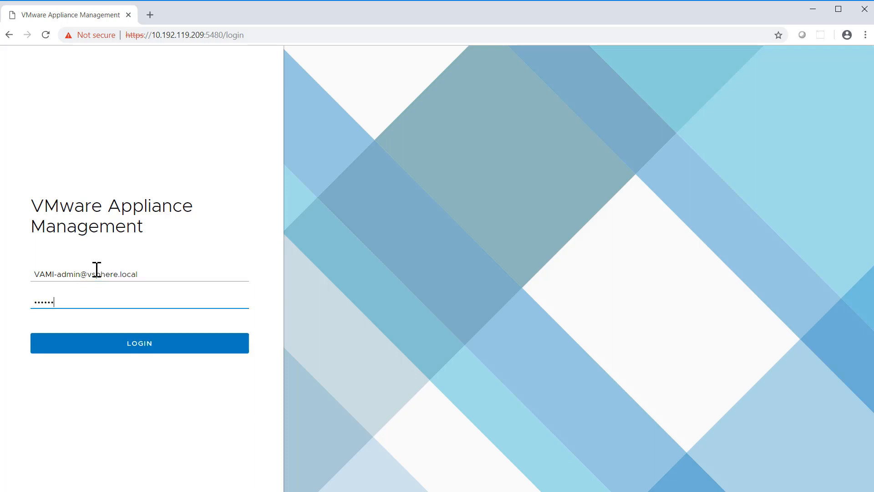
Step: Log in to appliance management as VAMI-admin
left_click(140, 343)
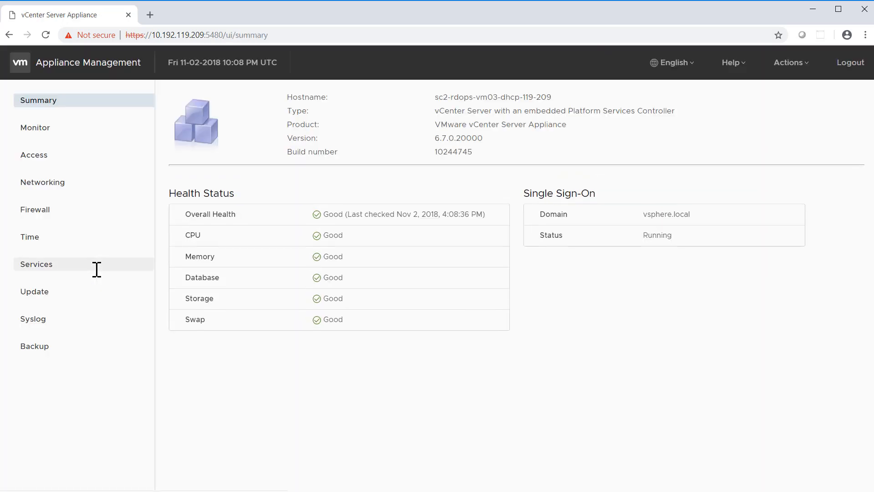